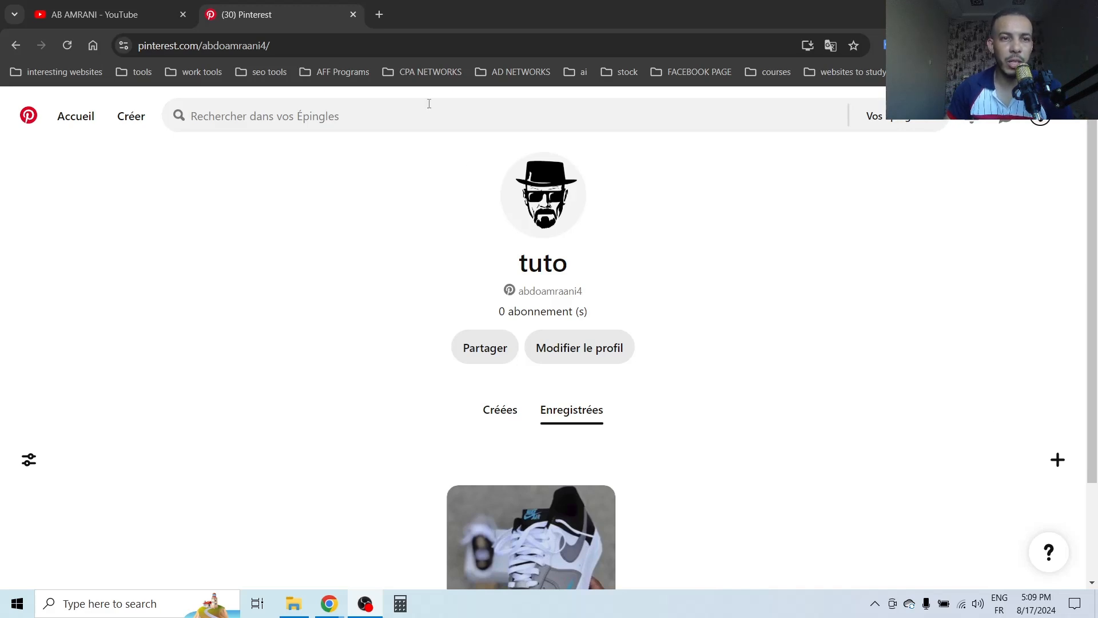
{"action": "mouse_move", "coordinate": [480, 244]}
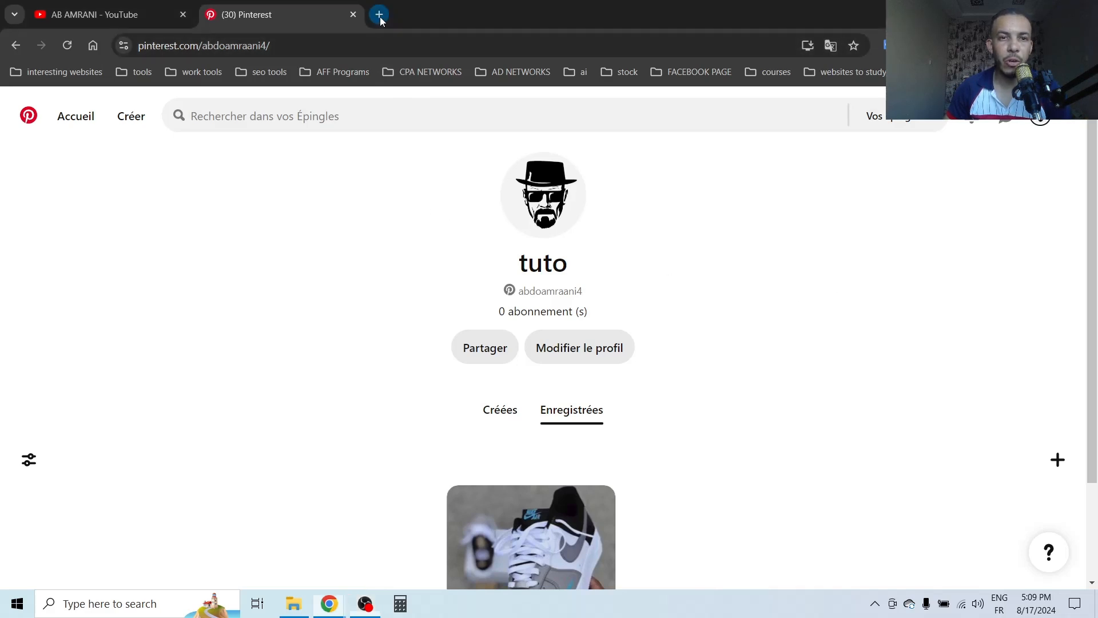
Step: Find and open the qrcode-monkey.com site in a new browser tab
{"action": "left_click", "coordinate": [380, 15]}
{"action": "type", "text": "qr code"}
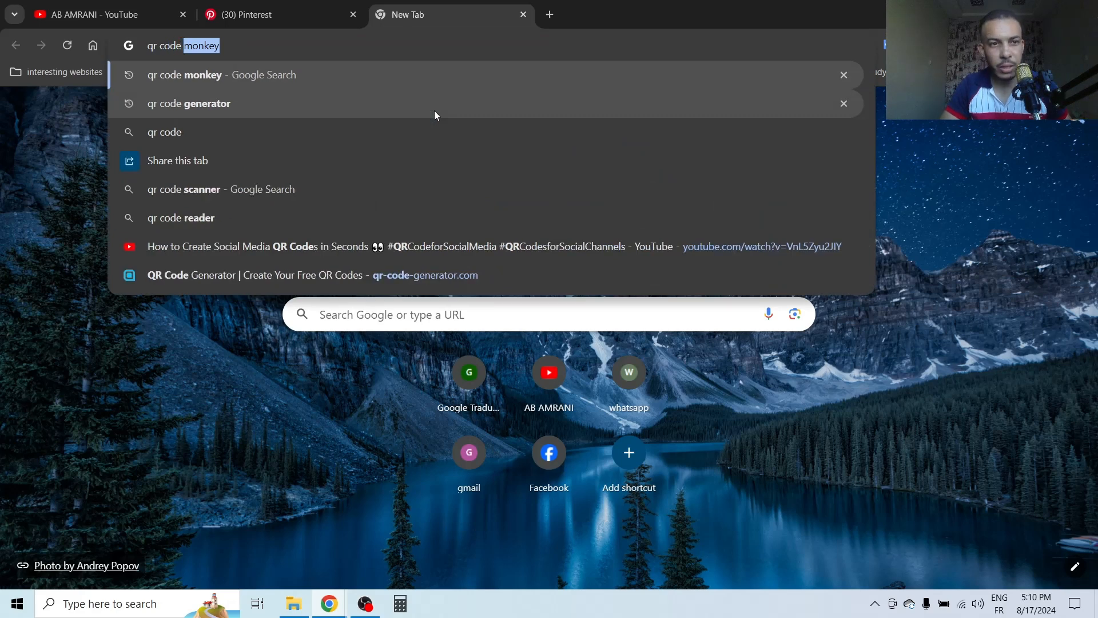
{"action": "left_click", "coordinate": [184, 76]}
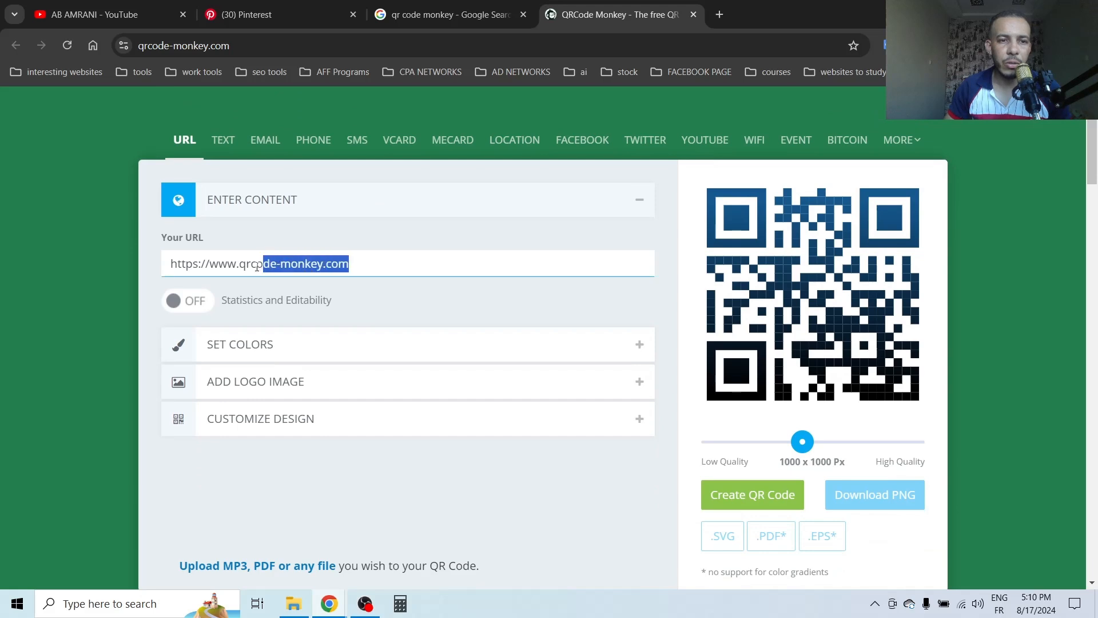
{"action": "key", "text": "Delete"}
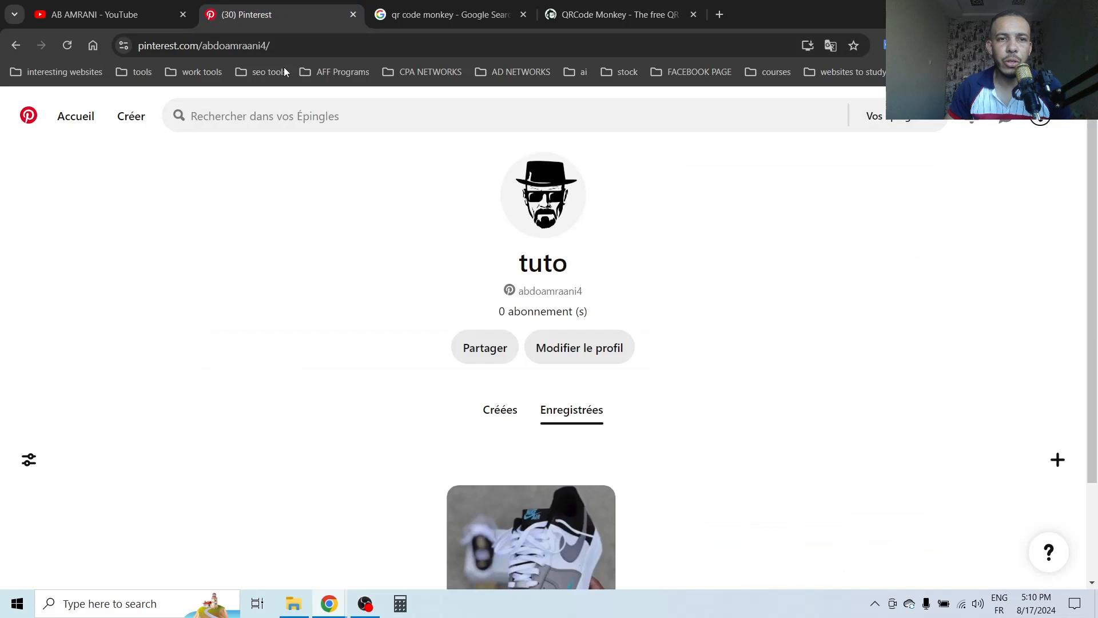
{"action": "left_click", "coordinate": [203, 46]}
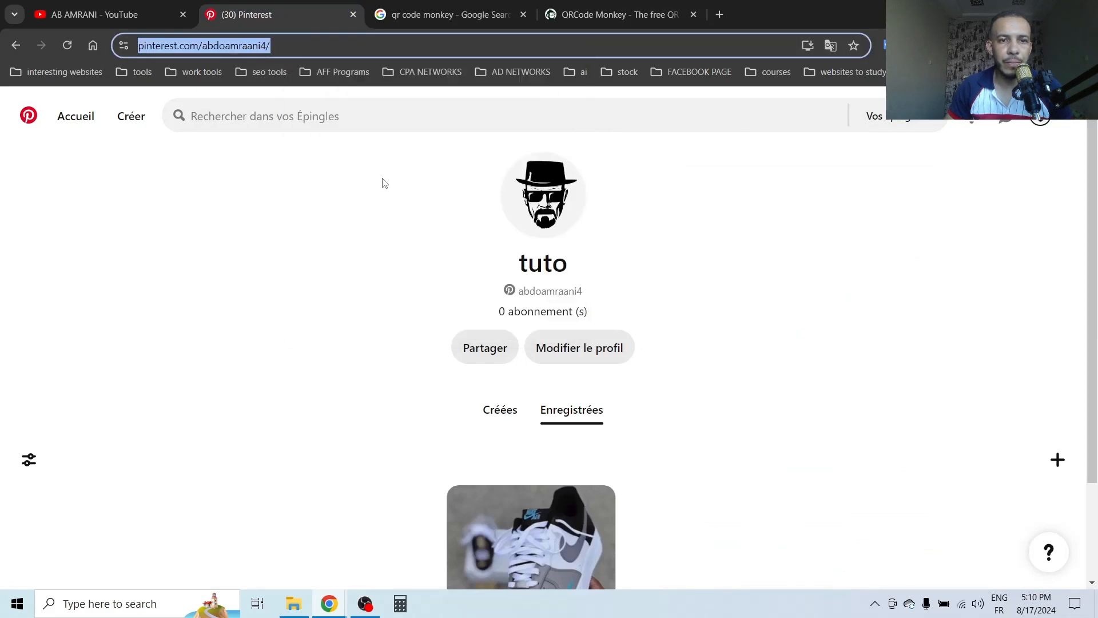
{"action": "left_click", "coordinate": [612, 15]}
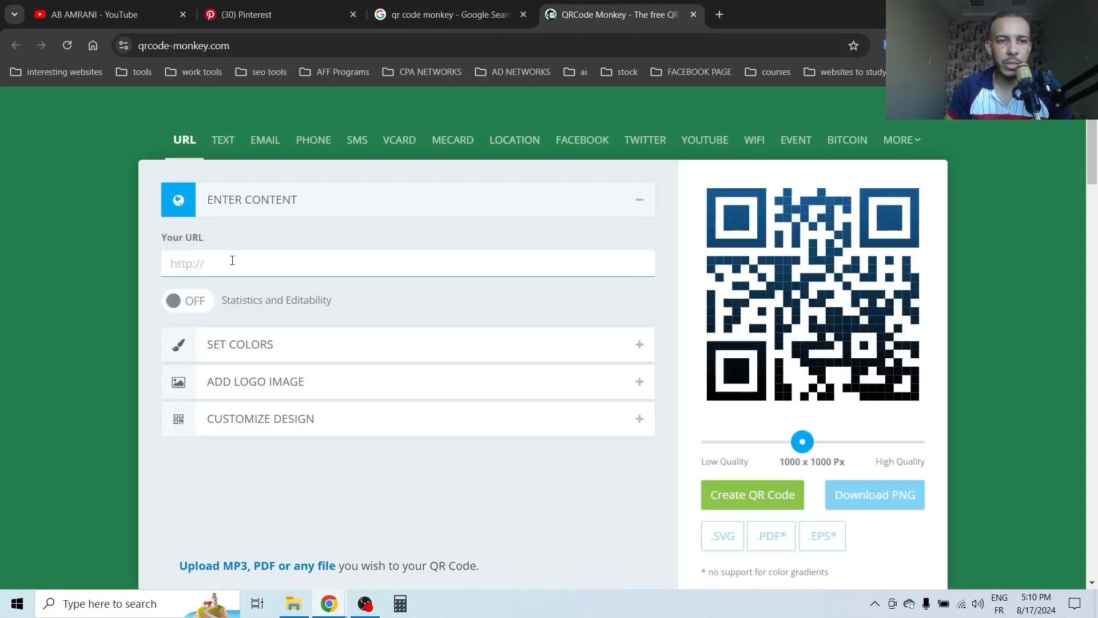
{"action": "type", "text": "https://www.pinterest.com/abdoamraani4/"}
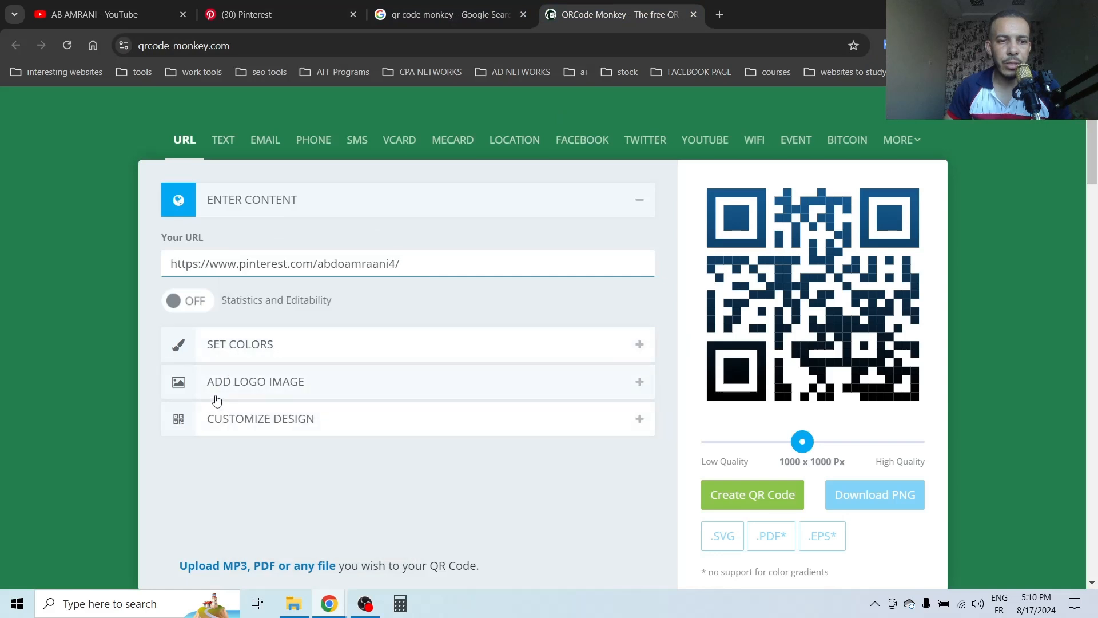
Step: Set the Pinterest gallery logo as the center image with Remove Background Behind Logo enabled
{"action": "left_click", "coordinate": [257, 381]}
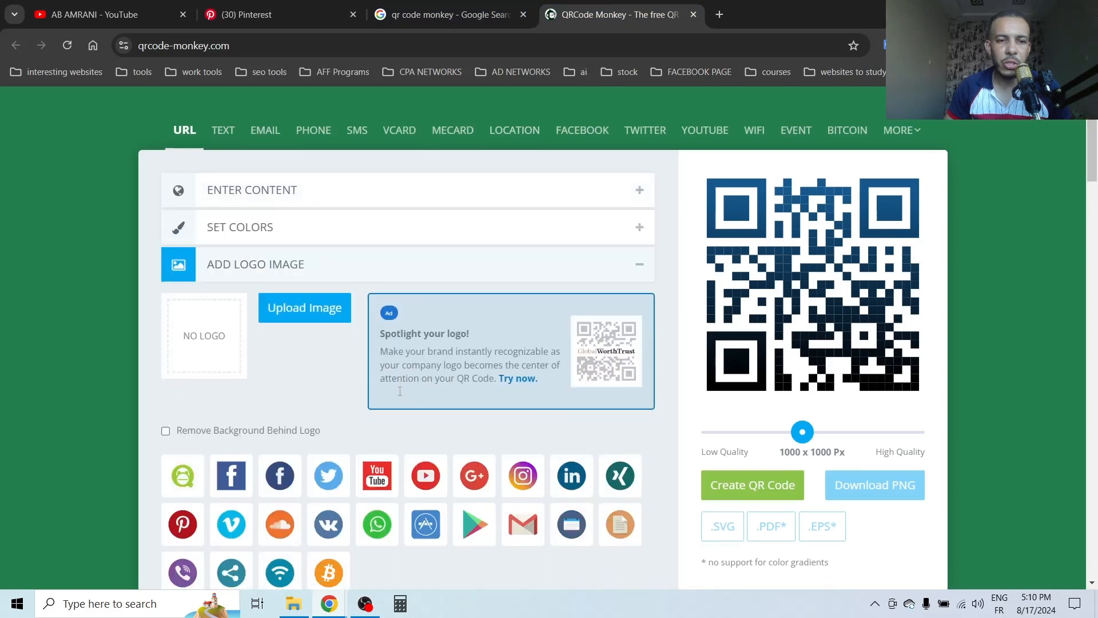
{"action": "scroll", "scroll_direction": "down", "scroll_amount": 3}
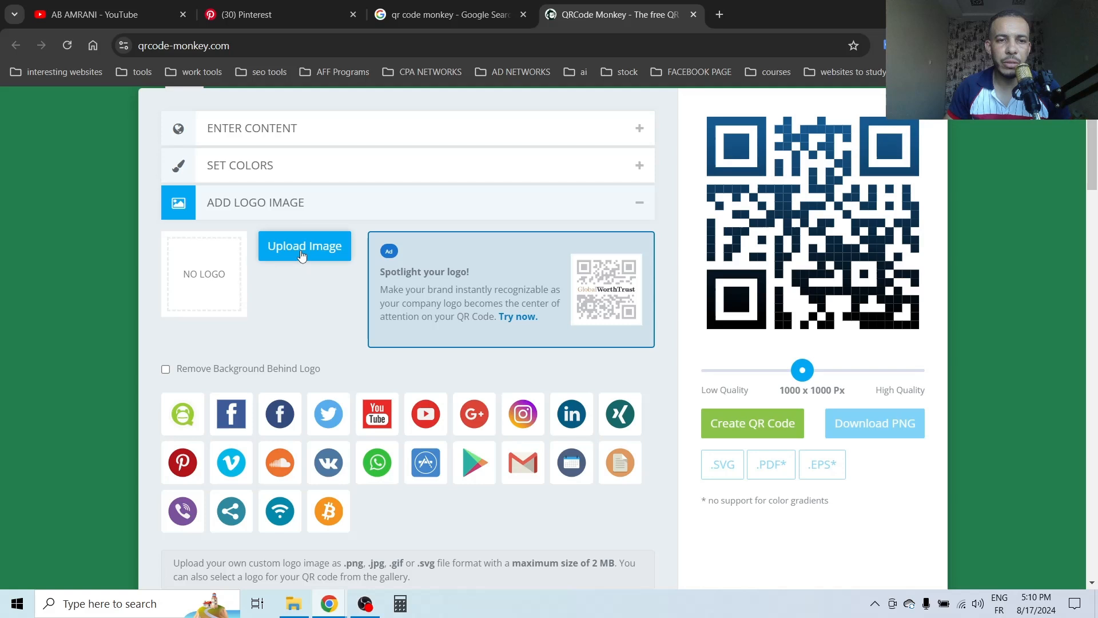
{"action": "scroll", "scroll_direction": "down", "scroll_amount": 3}
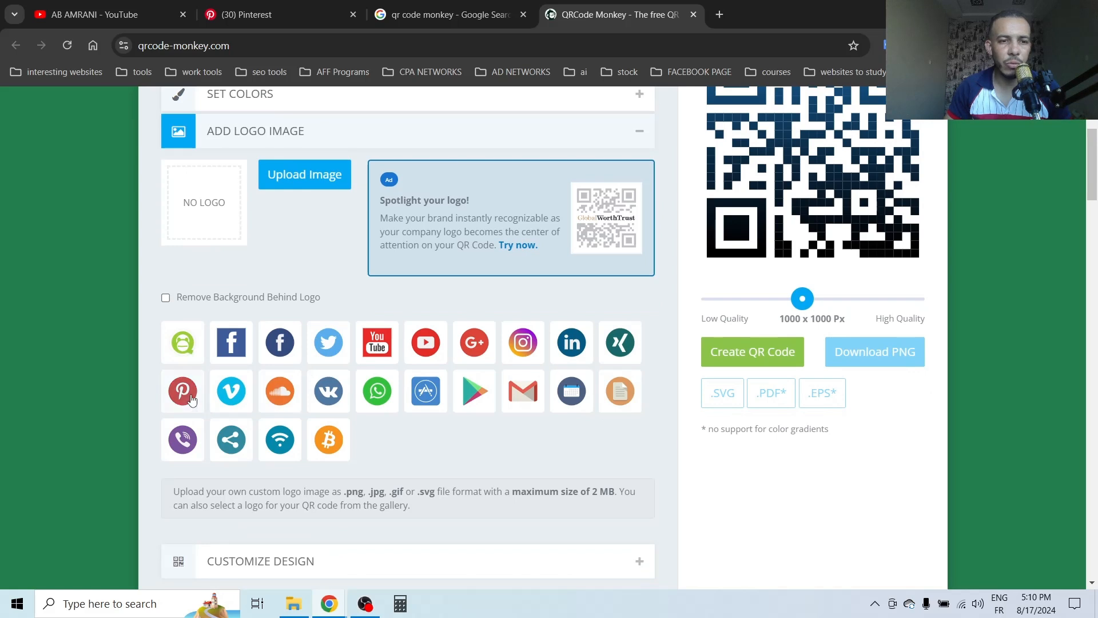
{"action": "left_click", "coordinate": [184, 391]}
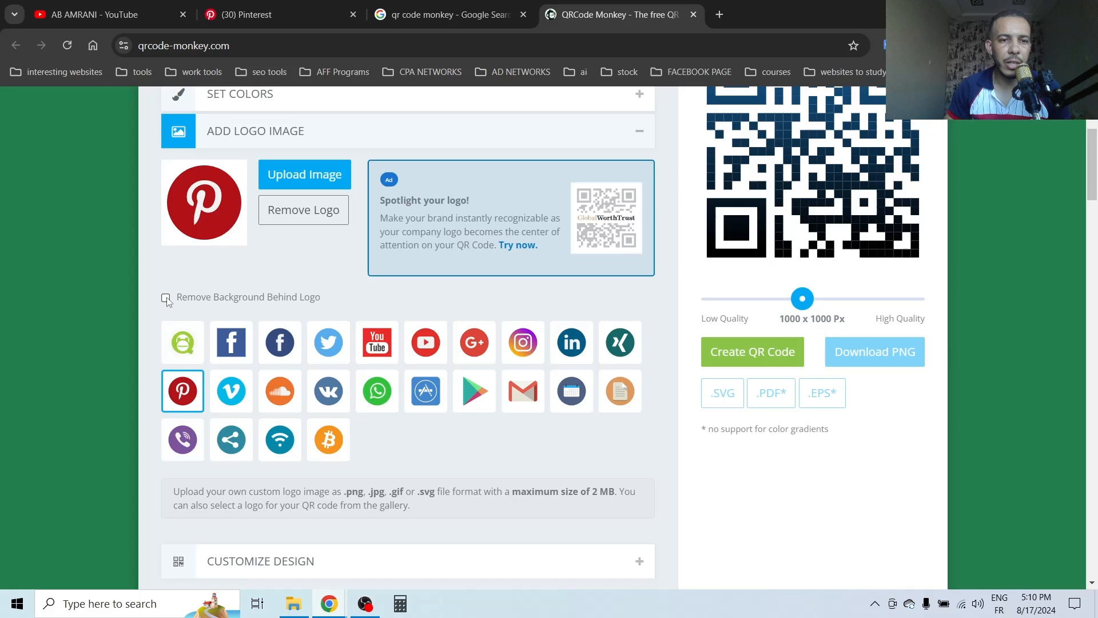
{"action": "left_click", "coordinate": [165, 297]}
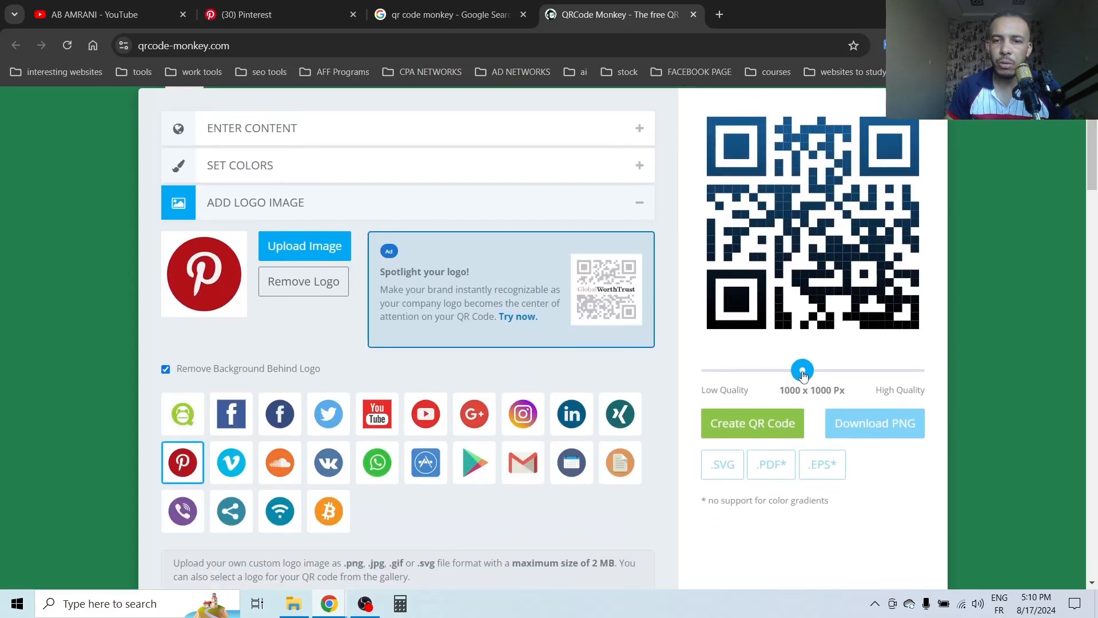
Step: Raise the output quality to 2000 x 2000 px and generate the QR code
{"action": "left_click_drag", "start_coordinate": [802, 369], "coordinate": [849, 370]}
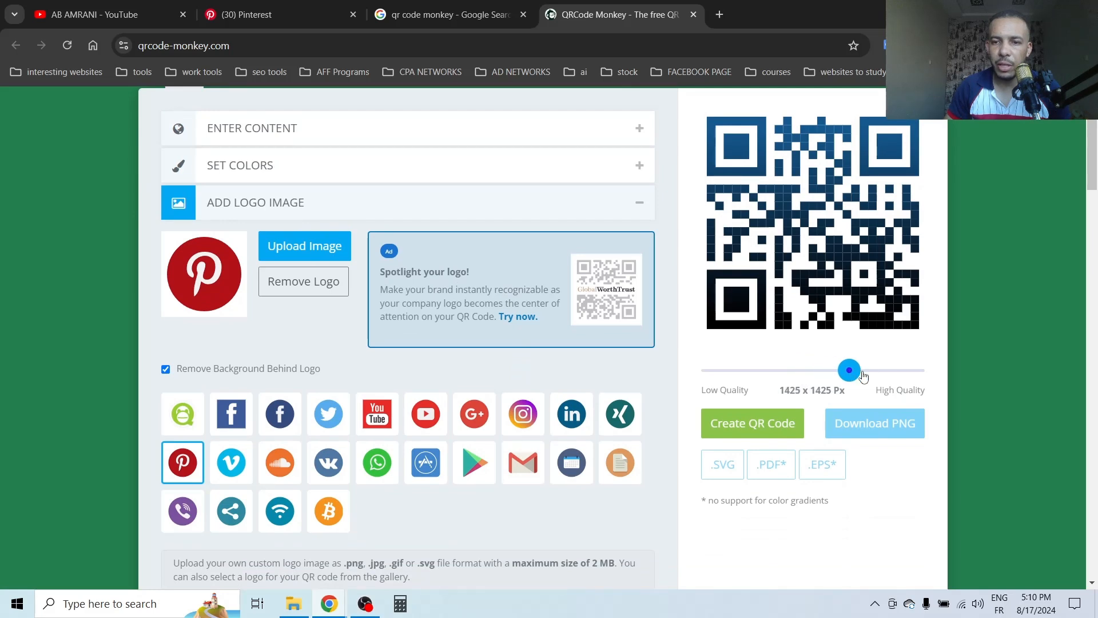
{"action": "left_click_drag", "start_coordinate": [849, 370], "coordinate": [914, 369]}
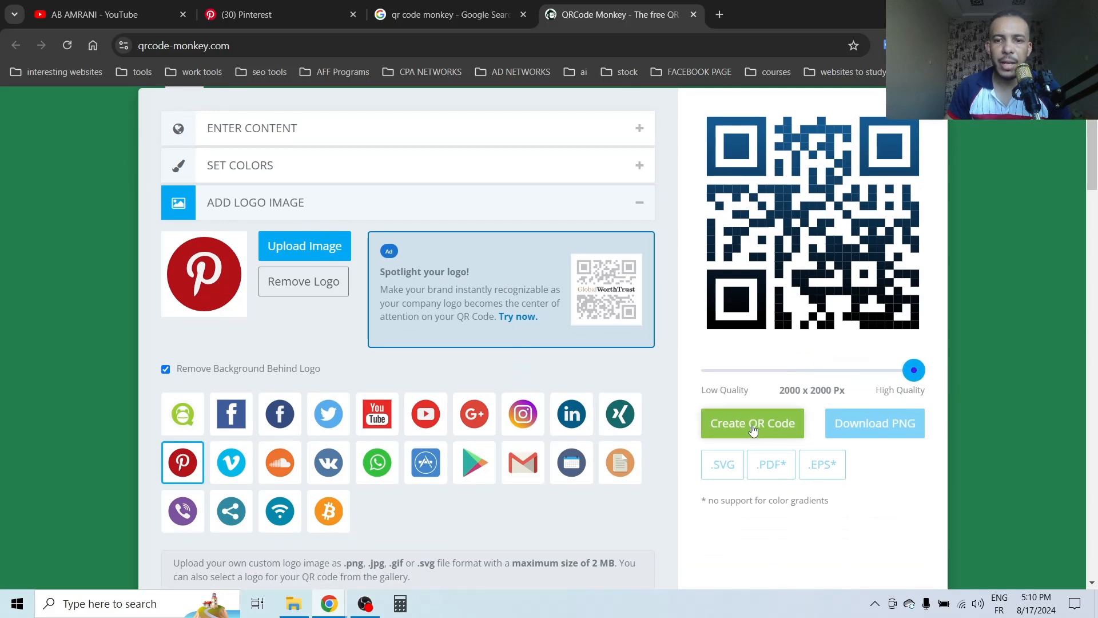
{"action": "left_click", "coordinate": [752, 423]}
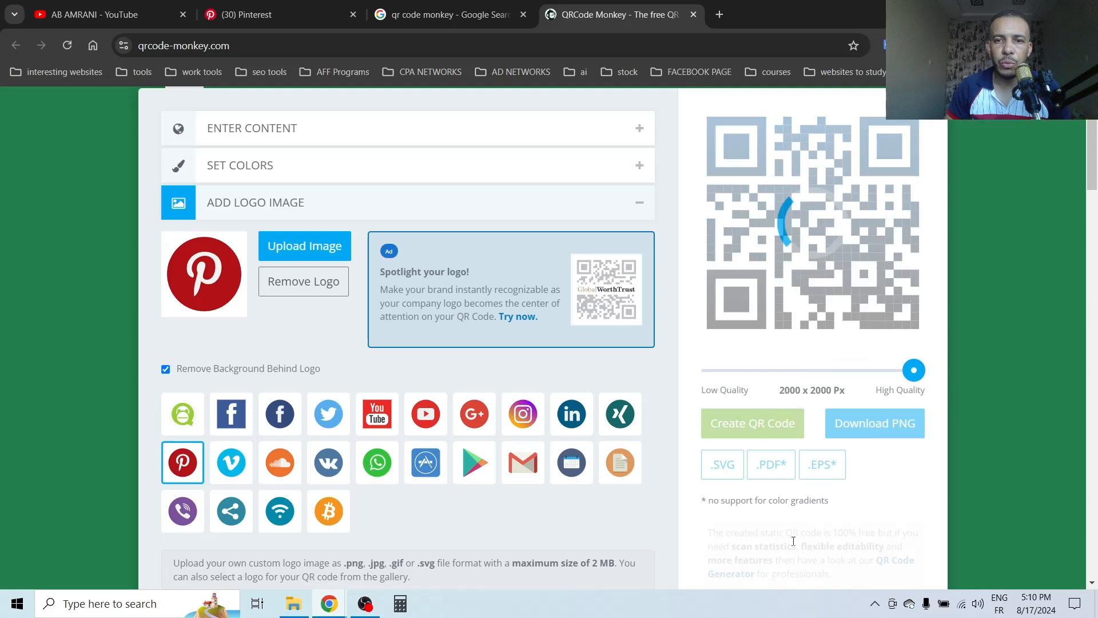
Step: Download the QR code as a PNG, save it to the desktop and open it in Photos
{"action": "left_click", "coordinate": [753, 424]}
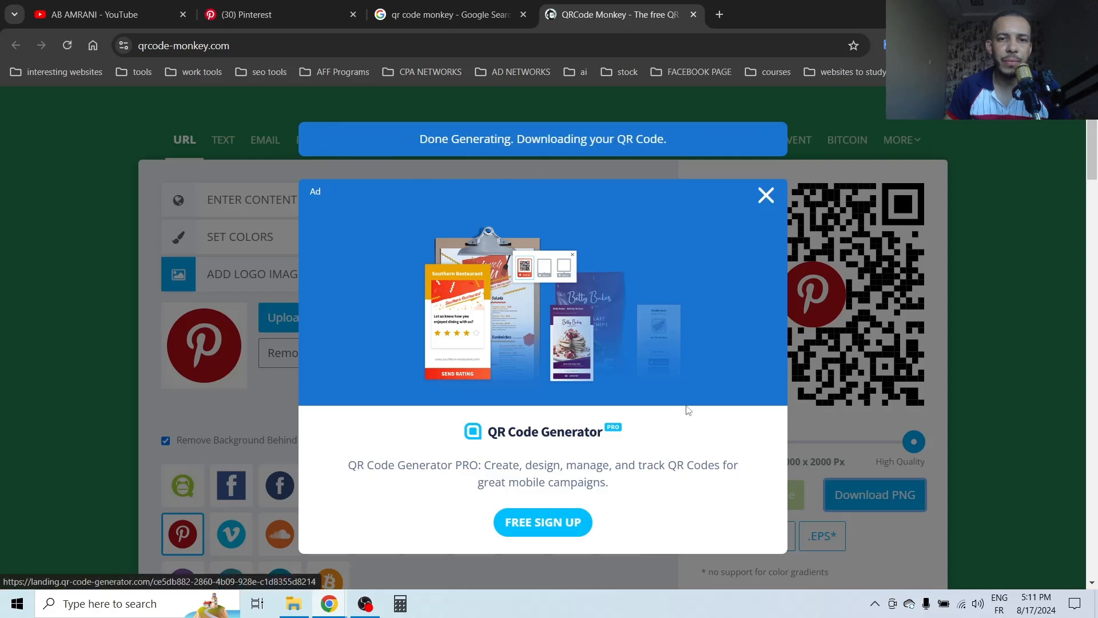
{"action": "left_click", "coordinate": [874, 494]}
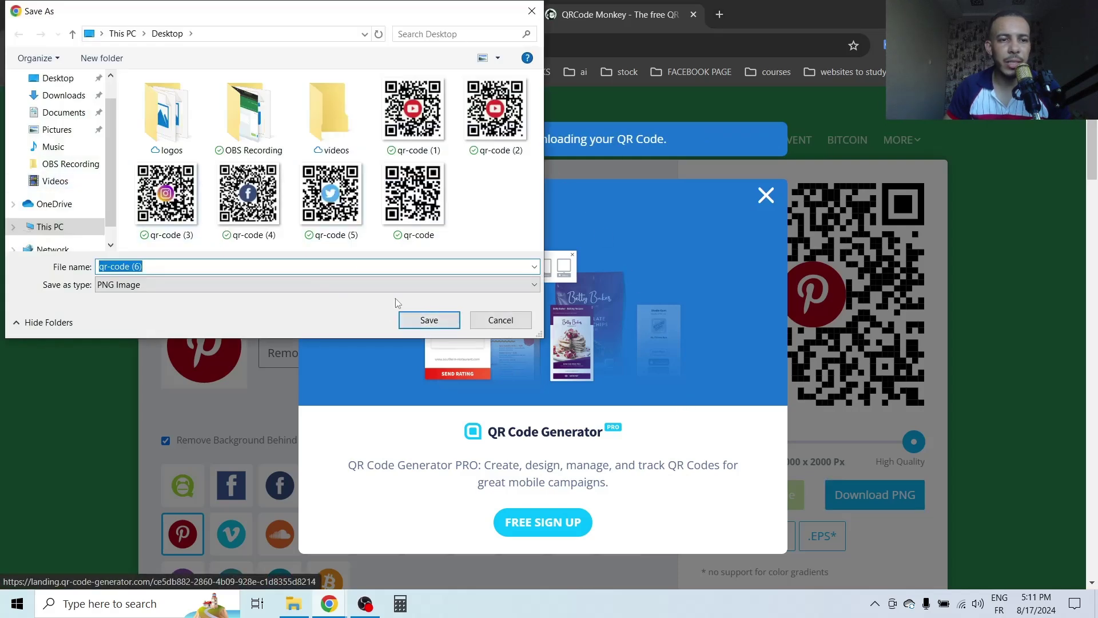
{"action": "left_click", "coordinate": [429, 320]}
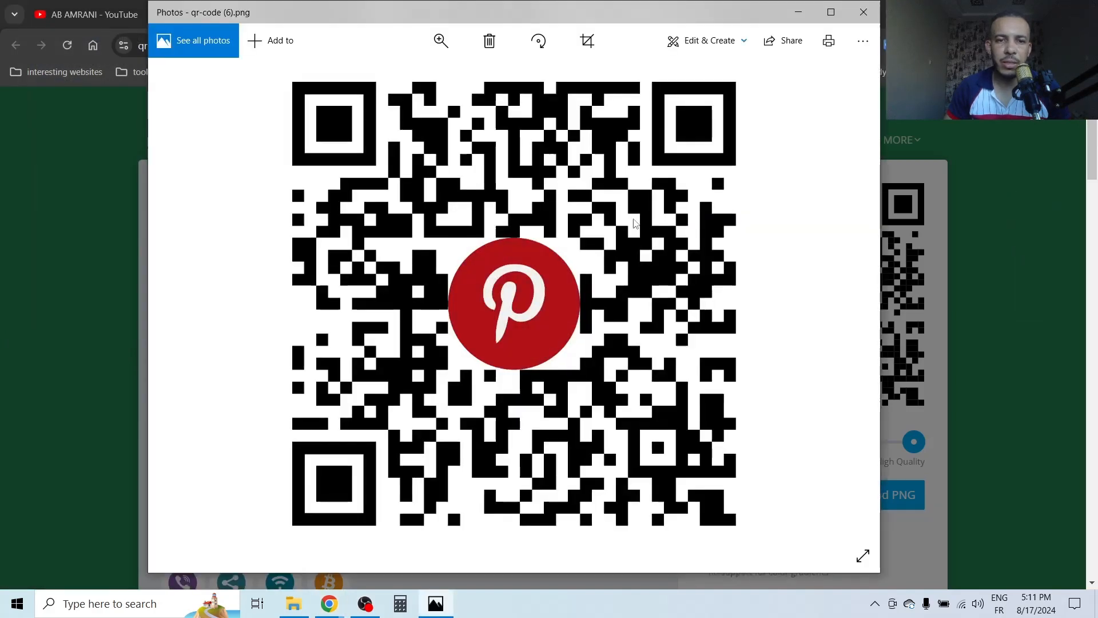
{"action": "mouse_move", "coordinate": [489, 280]}
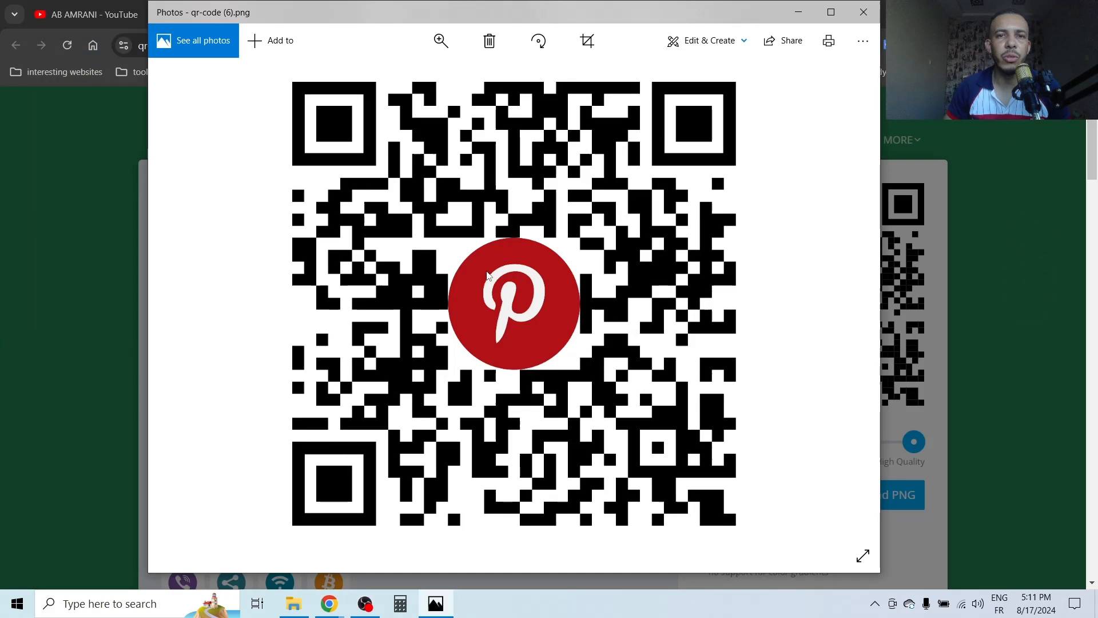